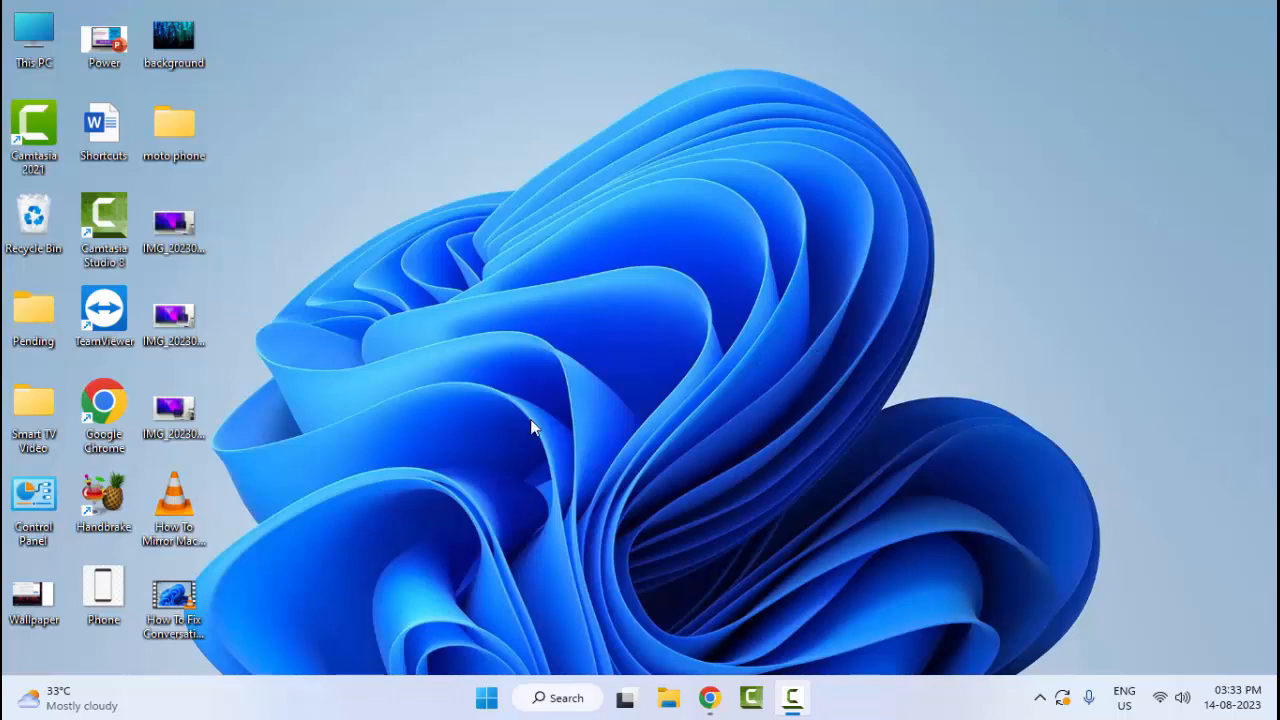
mouse_move(488, 696)
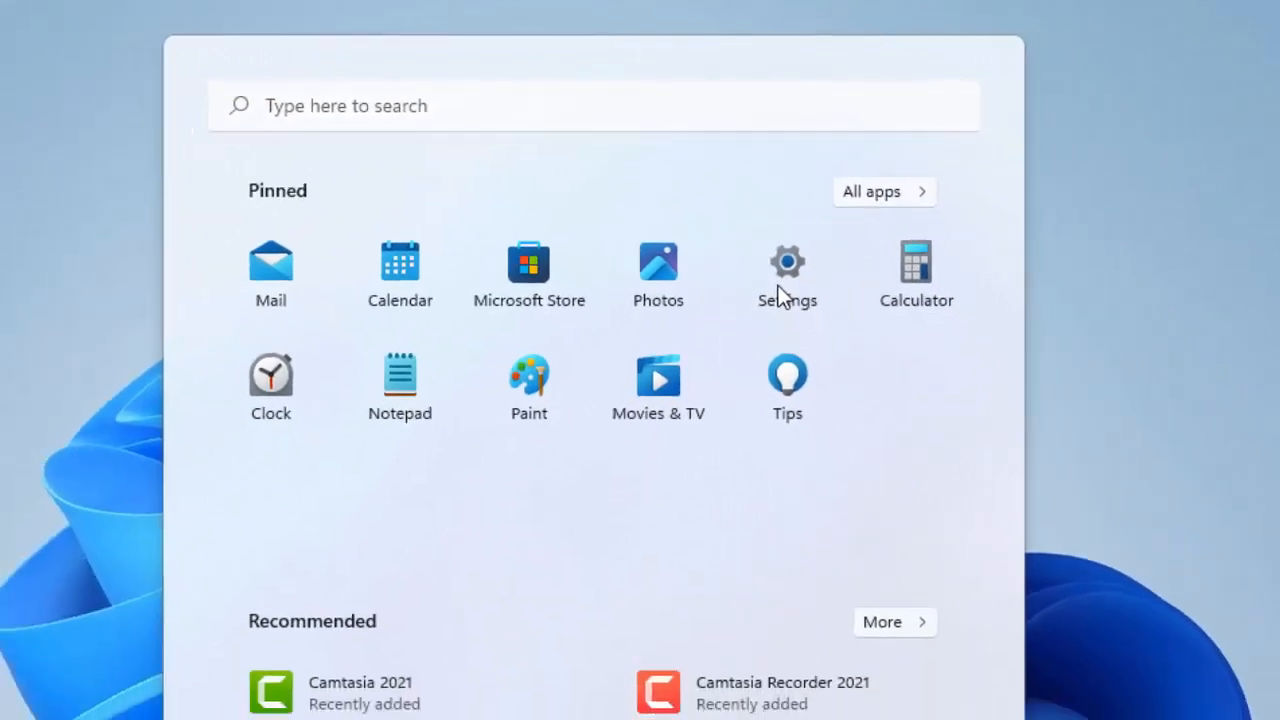
Go to the Bluetooth & devices page and look over the Devices settings.
left_click(788, 262)
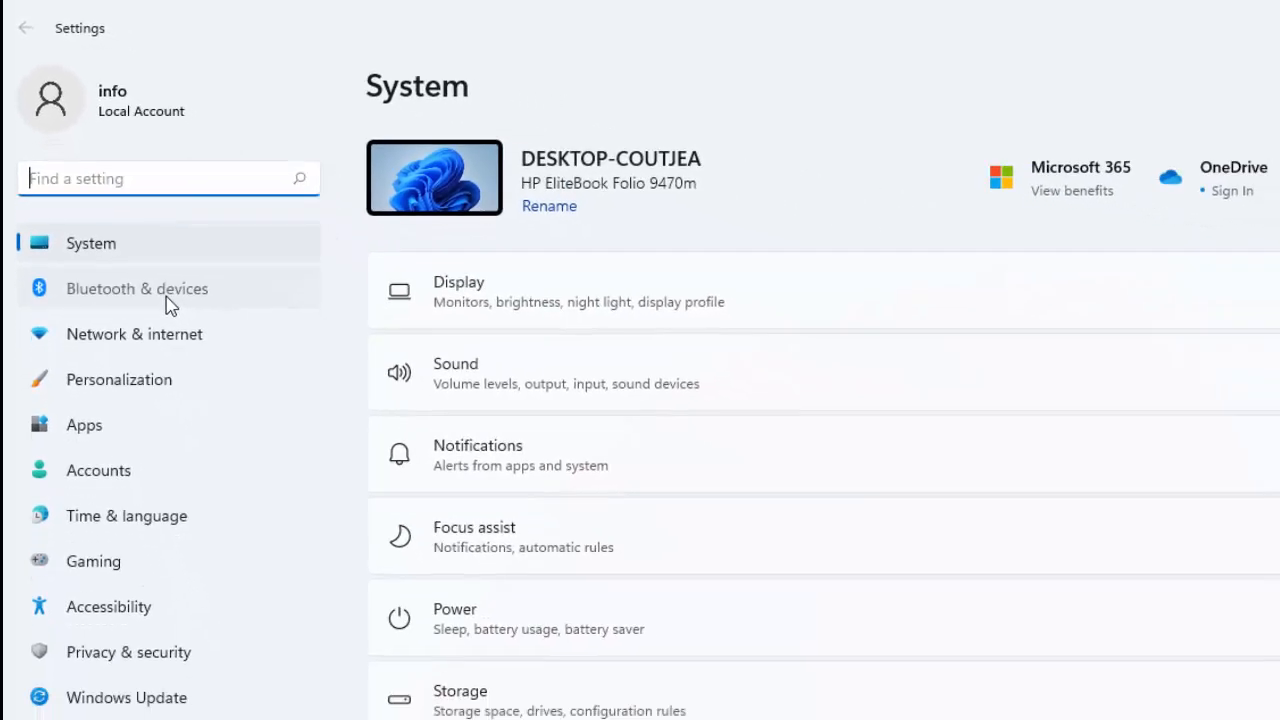
left_click(136, 288)
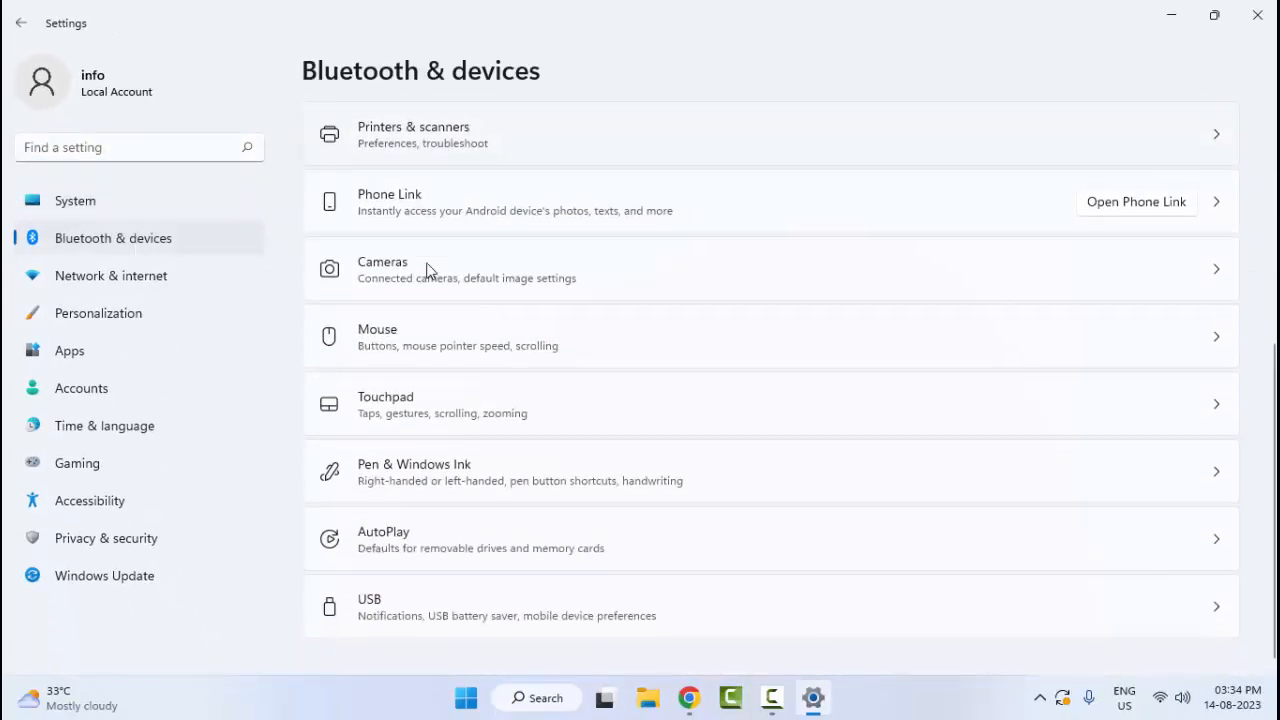
scroll("up", 3)
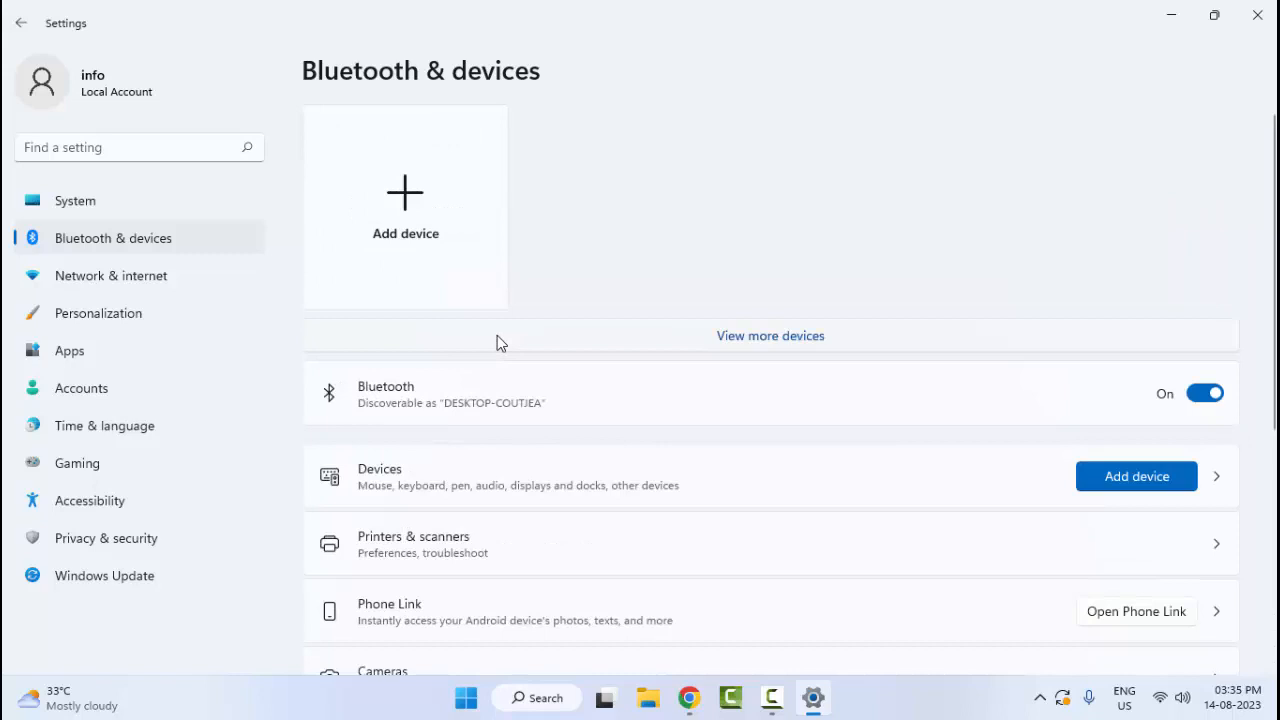
scroll("down", 3)
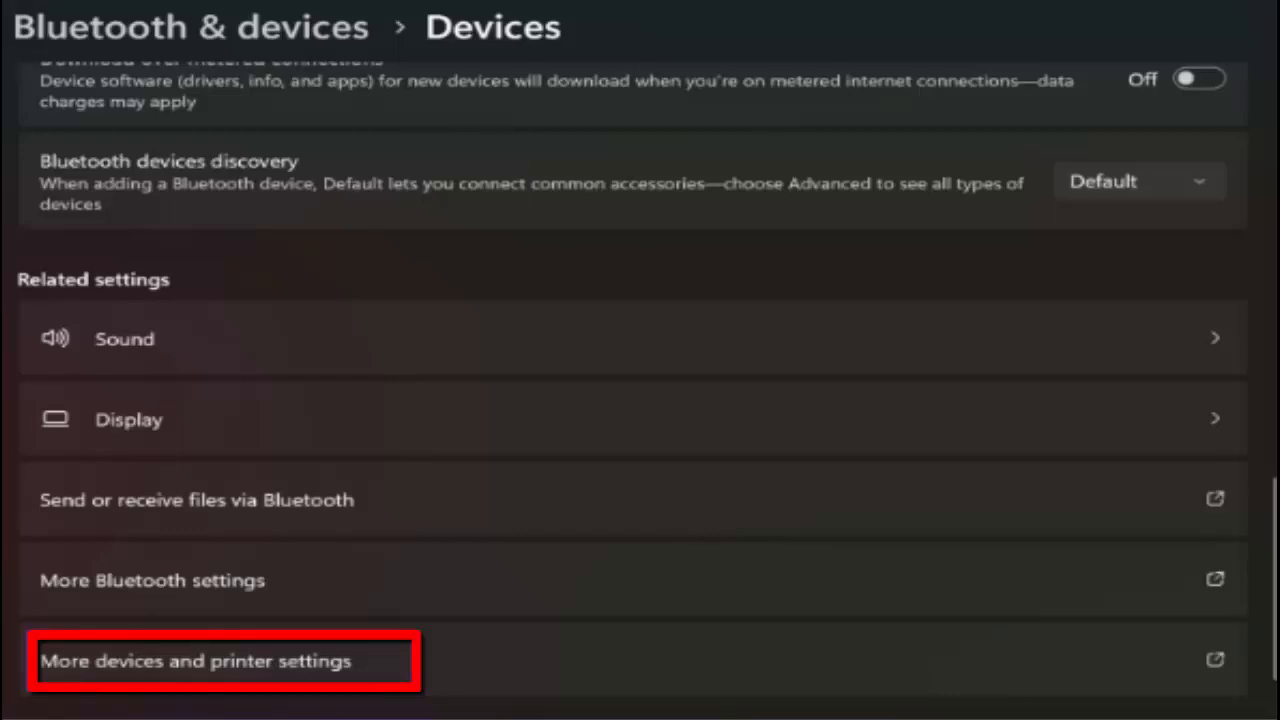
Open More devices and printer settings to reach the classic Devices and Printers window.
left_click(200, 660)
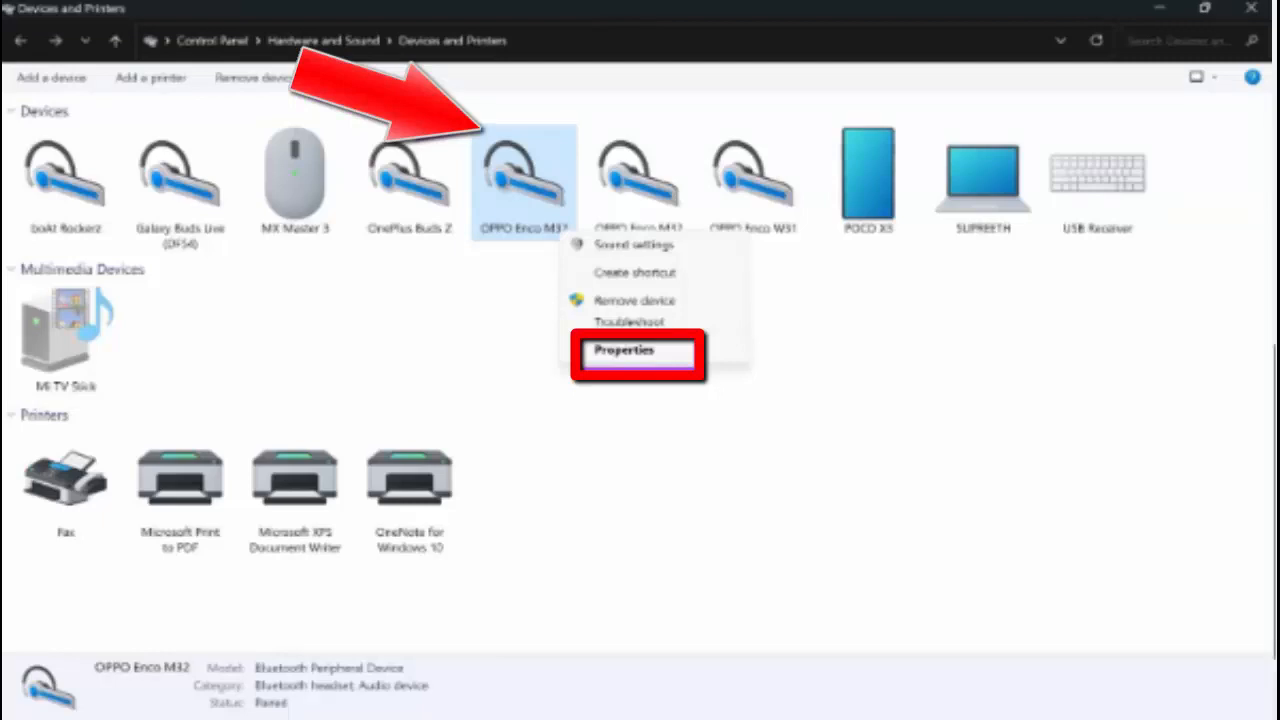
Rename the OPPO Enco M32 earphones to 'Supreeth Earphones' in the Bluetooth properties and apply it.
left_click(624, 350)
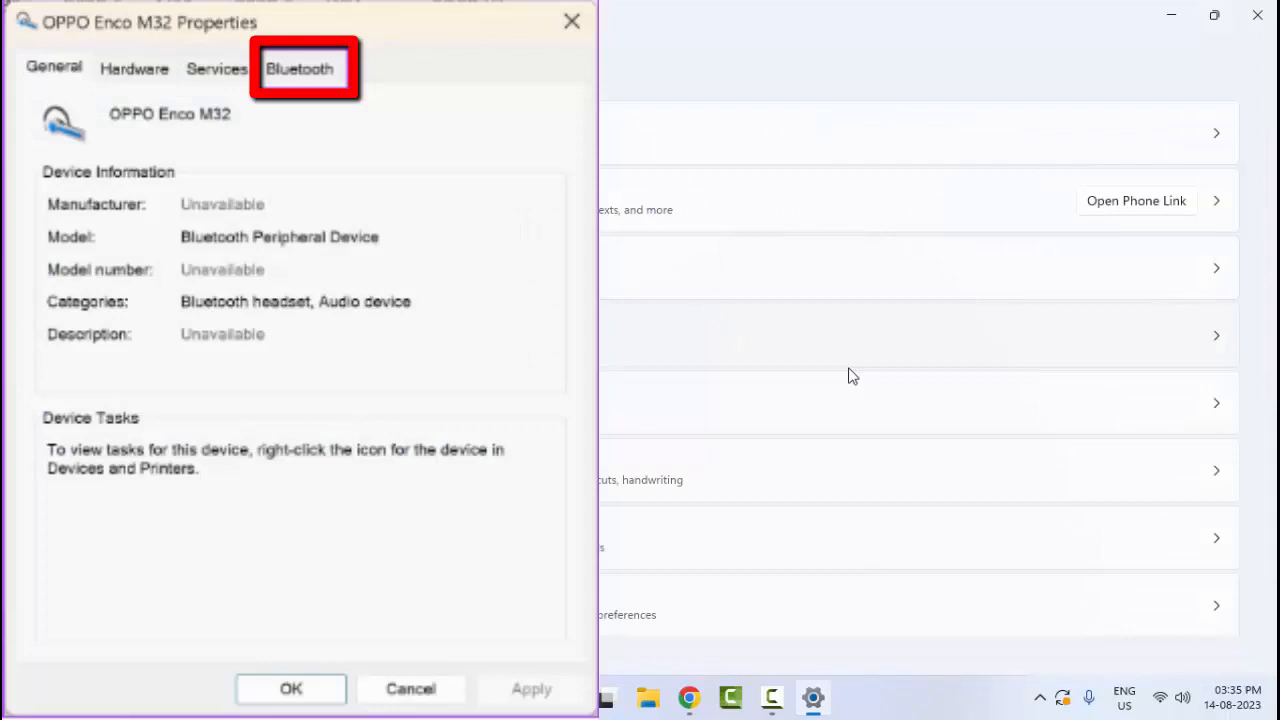
left_click(300, 68)
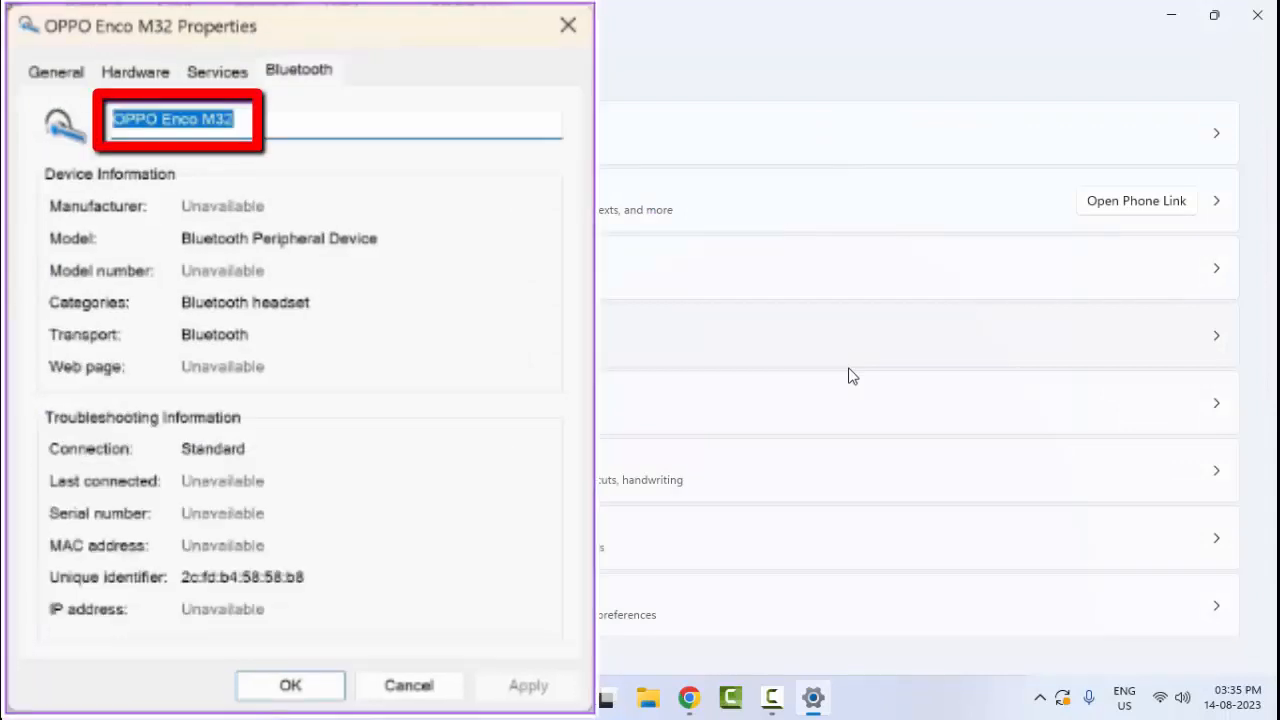
type("Supreeth Earphones")
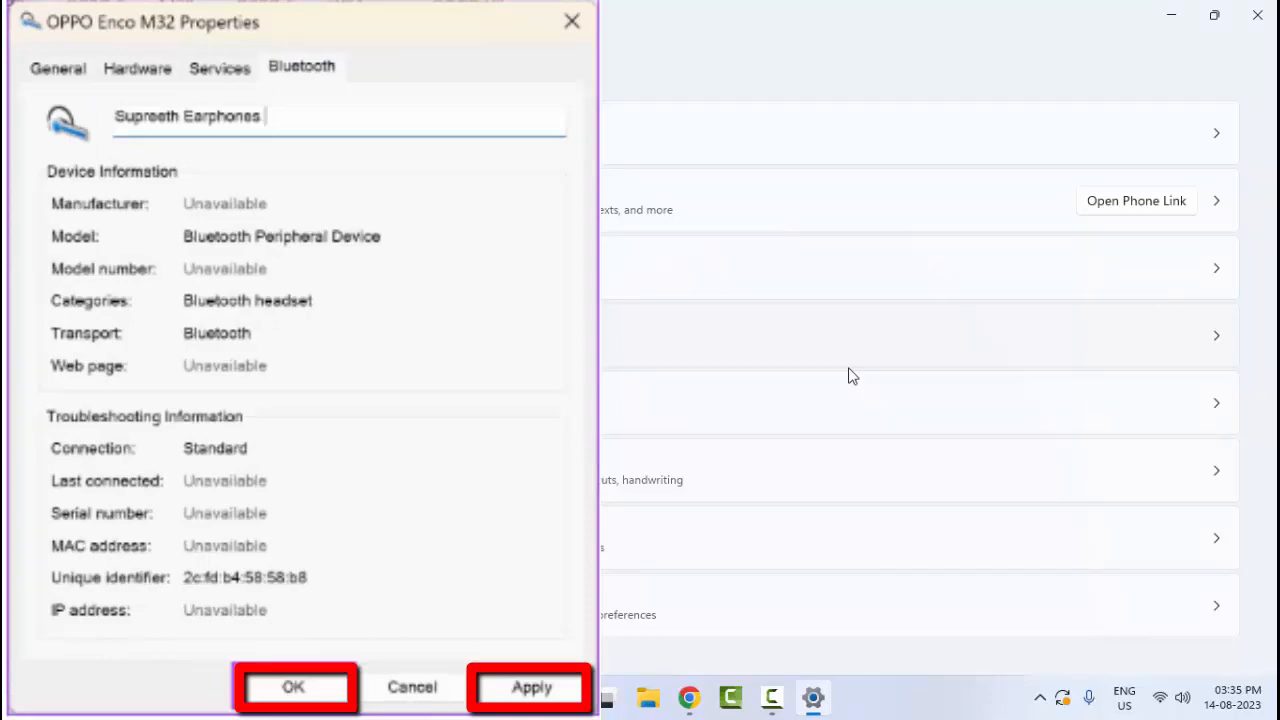
left_click(292, 688)
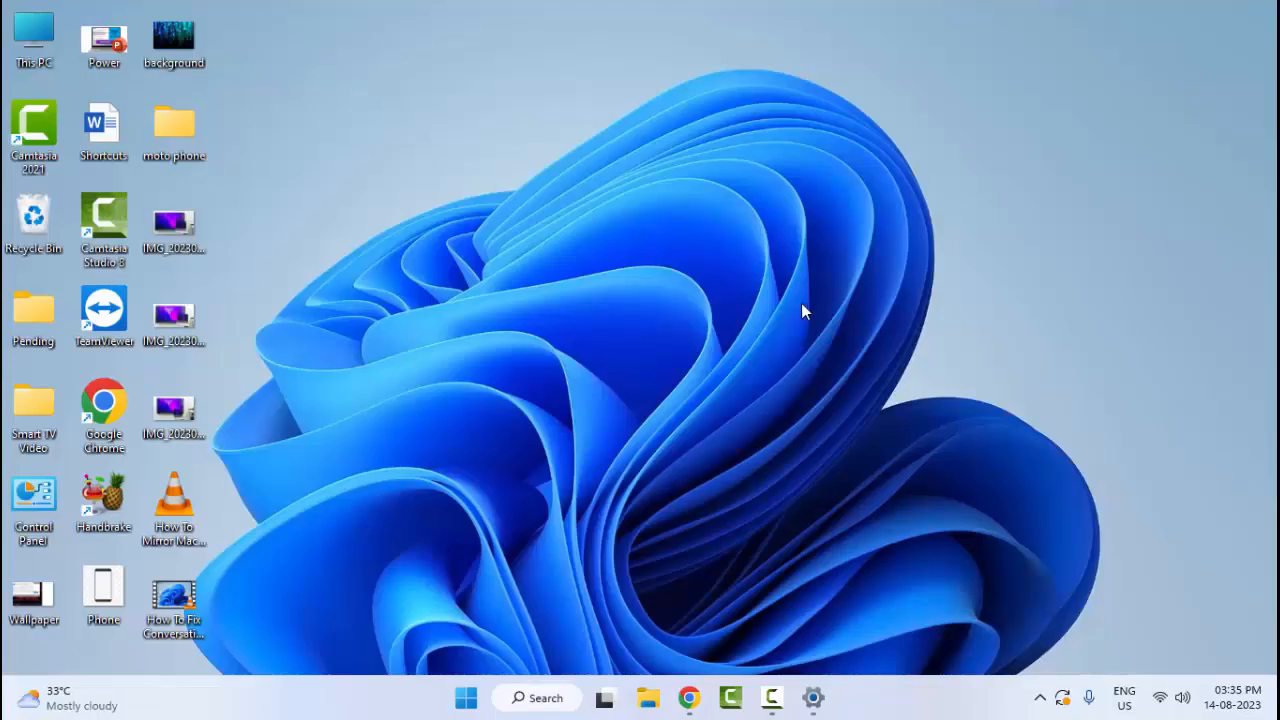